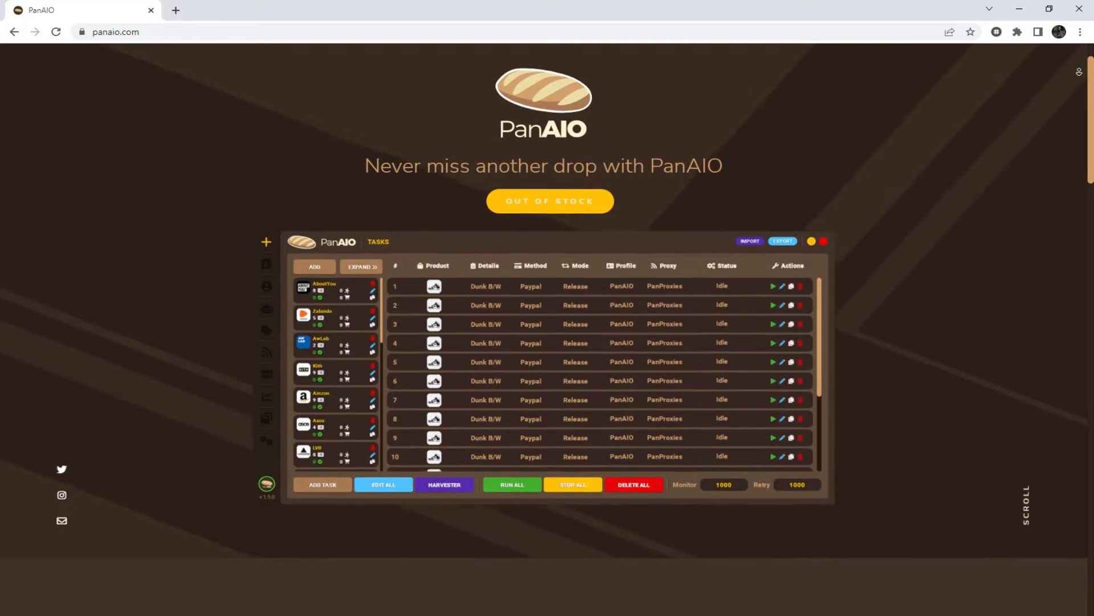
- Switch from the Tasks view to the empty Proxies list via the sidebar icon
{"action": "scroll", "scroll_direction": "down", "scroll_amount": 3}
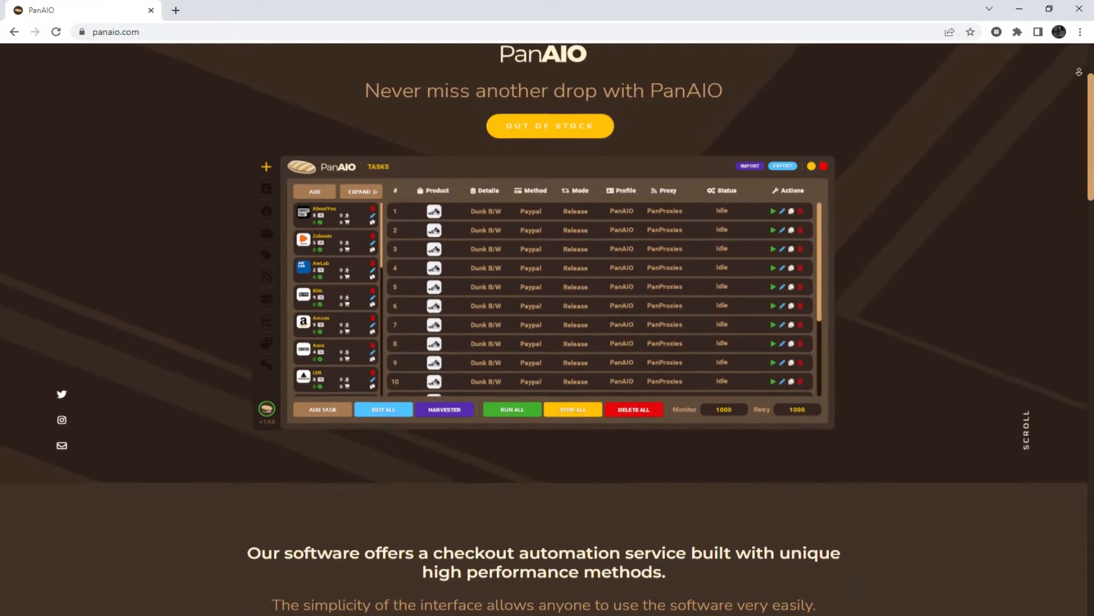
{"action": "scroll", "scroll_direction": "down", "scroll_amount": 3}
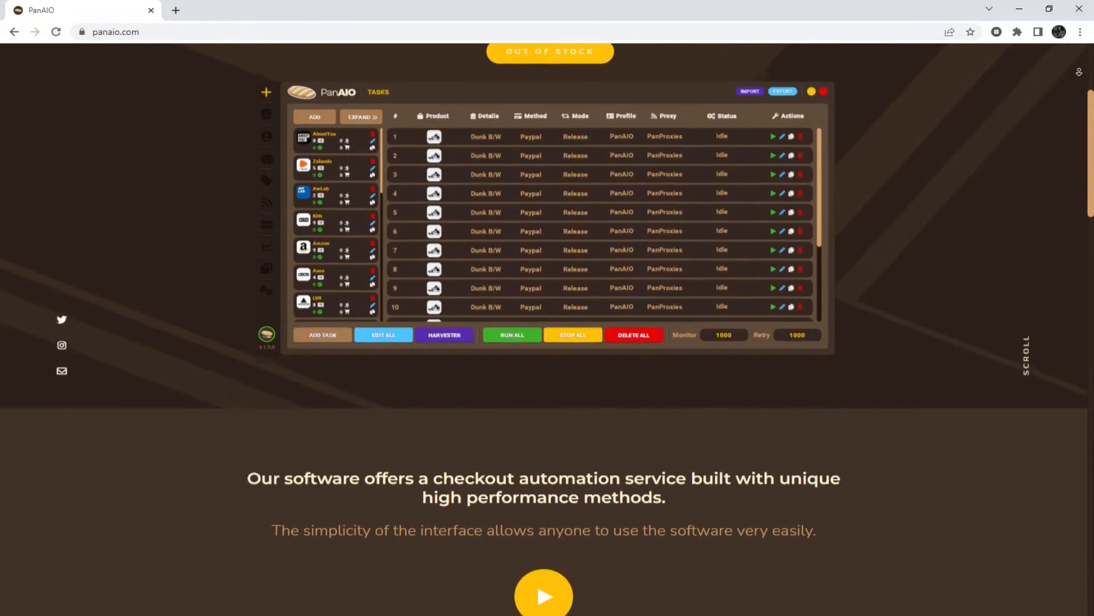
{"action": "scroll", "scroll_direction": "down", "scroll_amount": 3}
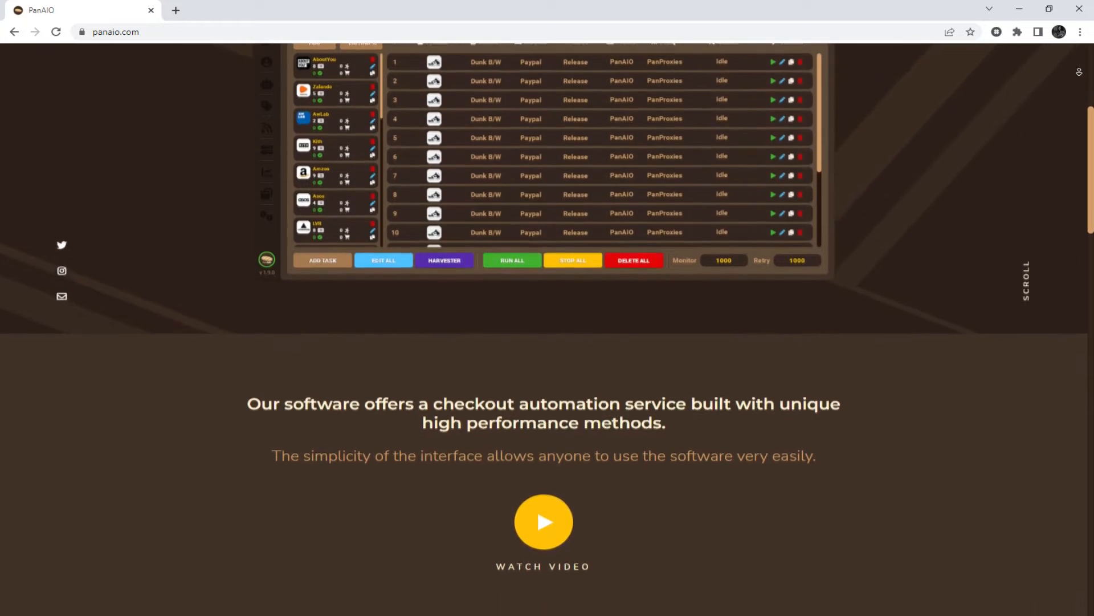
{"action": "scroll", "scroll_direction": "down", "scroll_amount": 3}
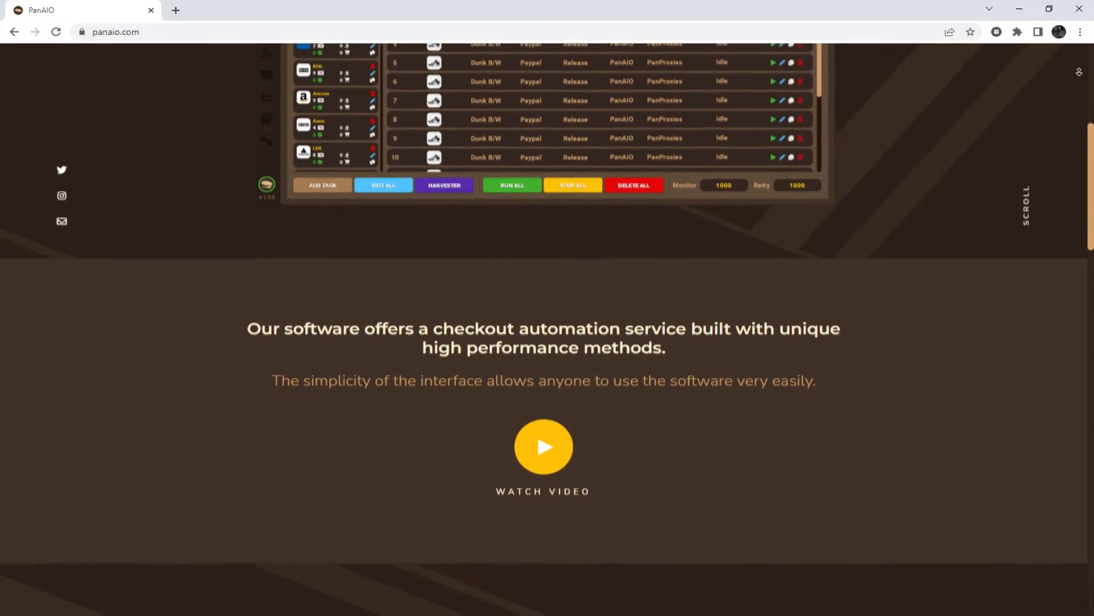
{"action": "scroll", "scroll_direction": "down", "scroll_amount": 3}
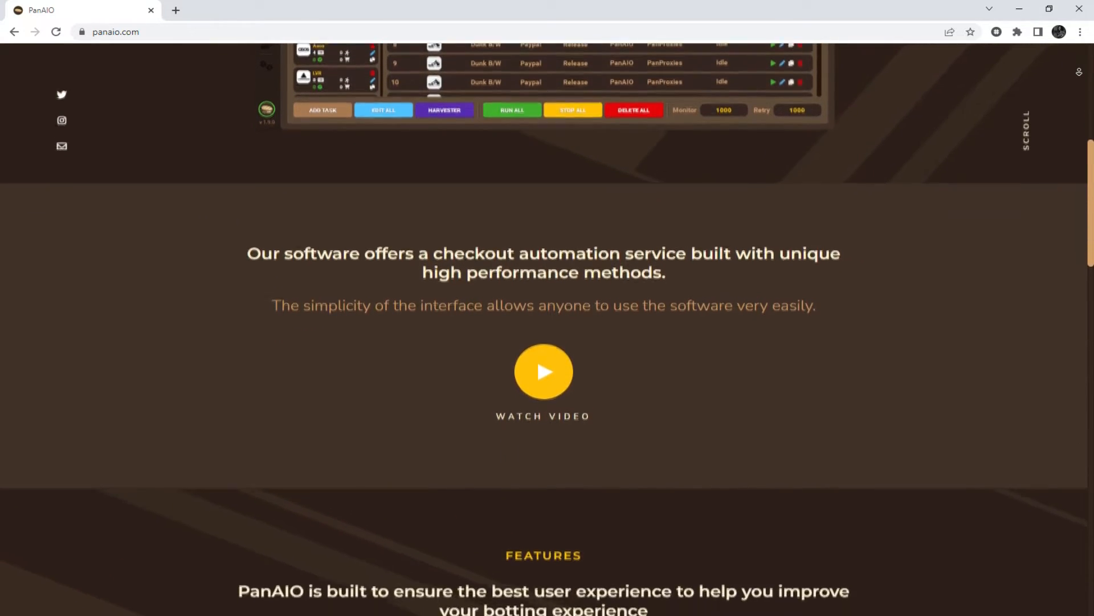
{"action": "scroll", "scroll_direction": "down", "scroll_amount": 3}
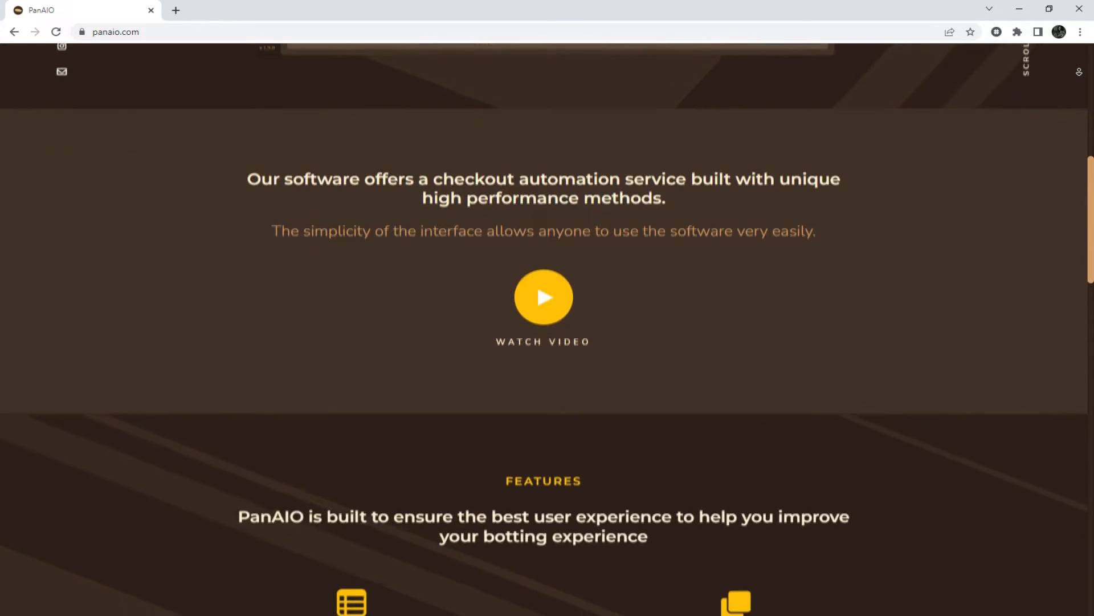
{"action": "scroll", "scroll_direction": "down", "scroll_amount": 3}
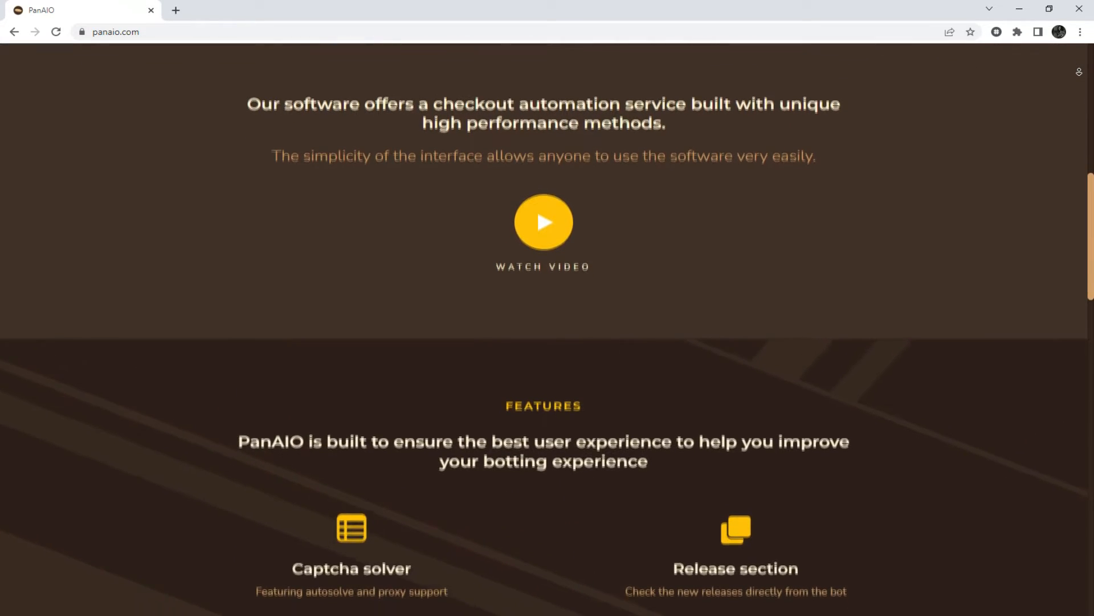
{"action": "scroll", "scroll_direction": "down", "scroll_amount": 3}
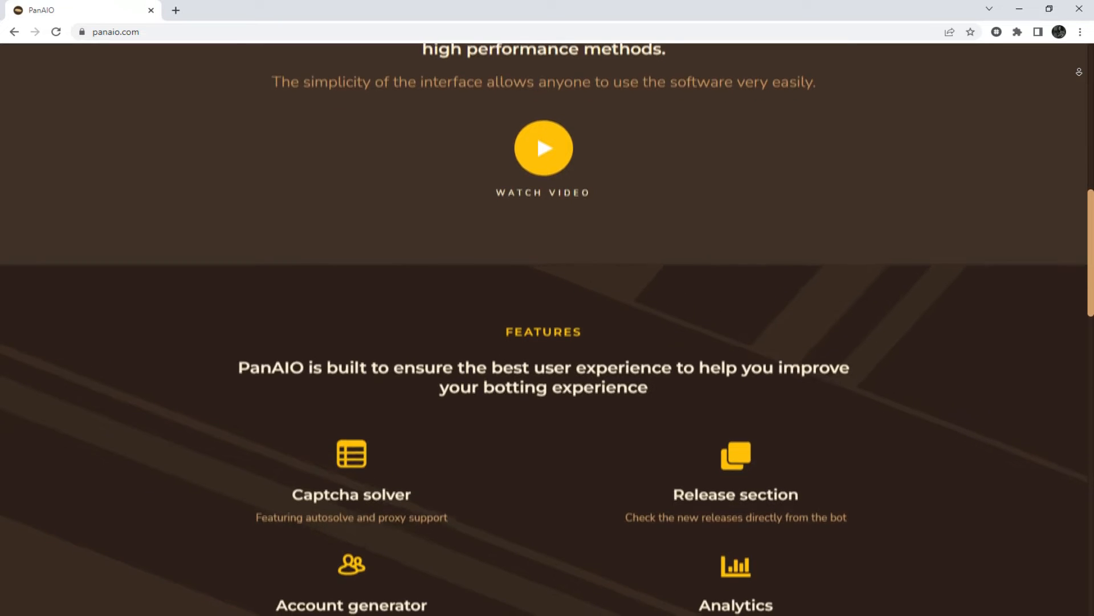
{"action": "scroll", "scroll_direction": "down", "scroll_amount": 3}
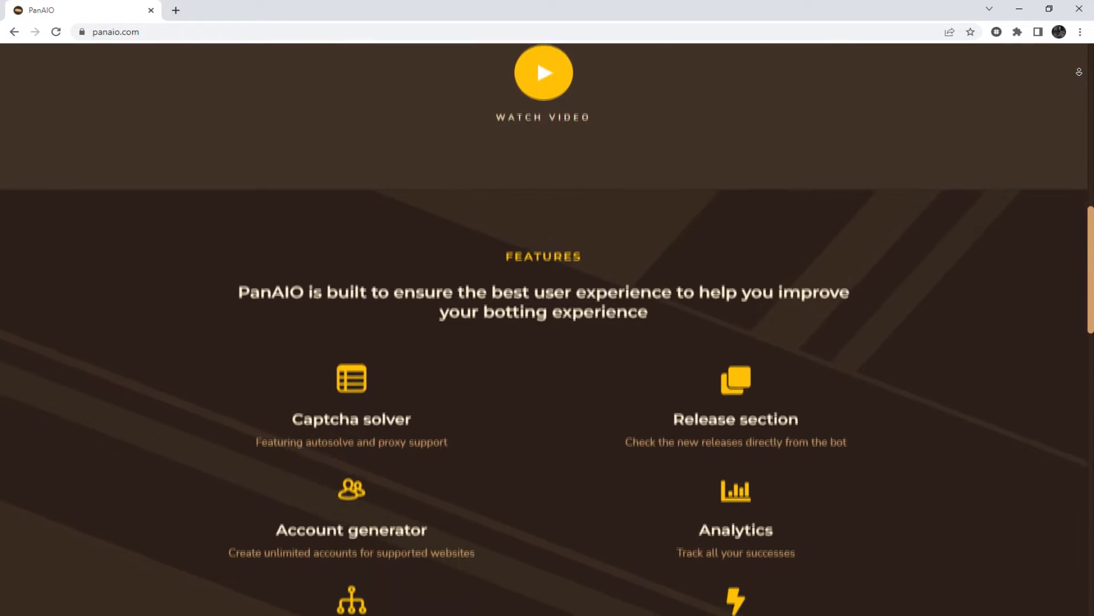
{"action": "scroll", "scroll_direction": "down", "scroll_amount": 3}
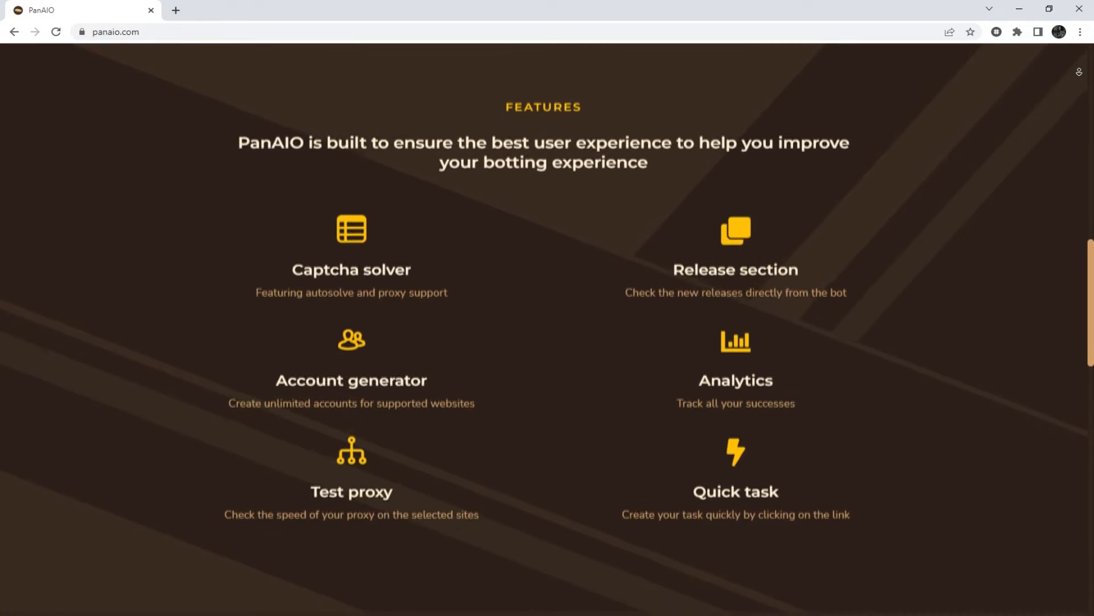
{"action": "scroll", "scroll_direction": "down", "scroll_amount": 3}
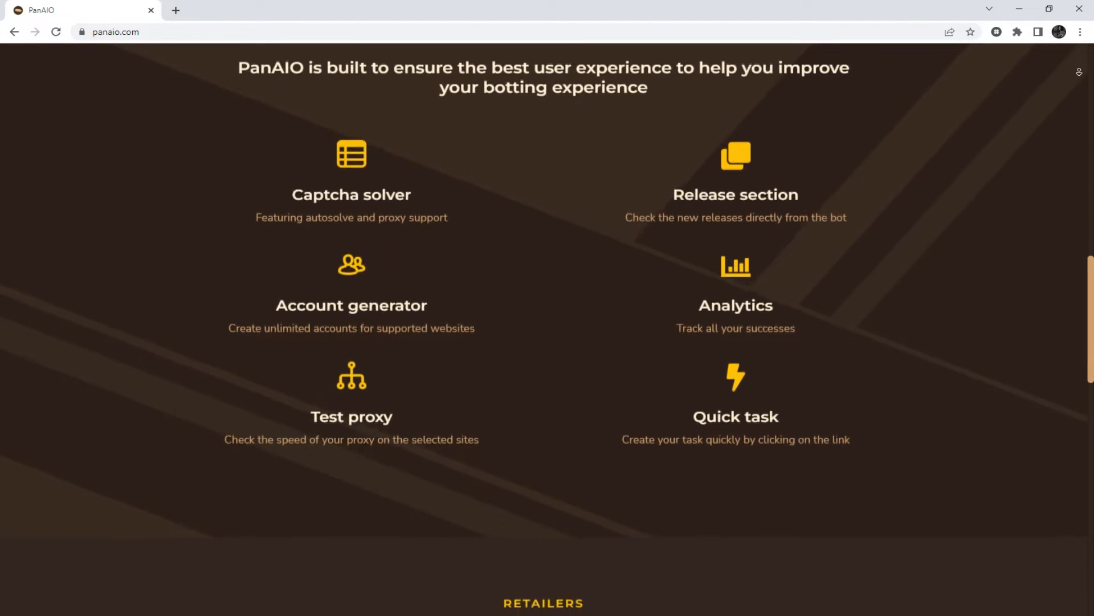
{"action": "scroll", "scroll_direction": "down", "scroll_amount": 3}
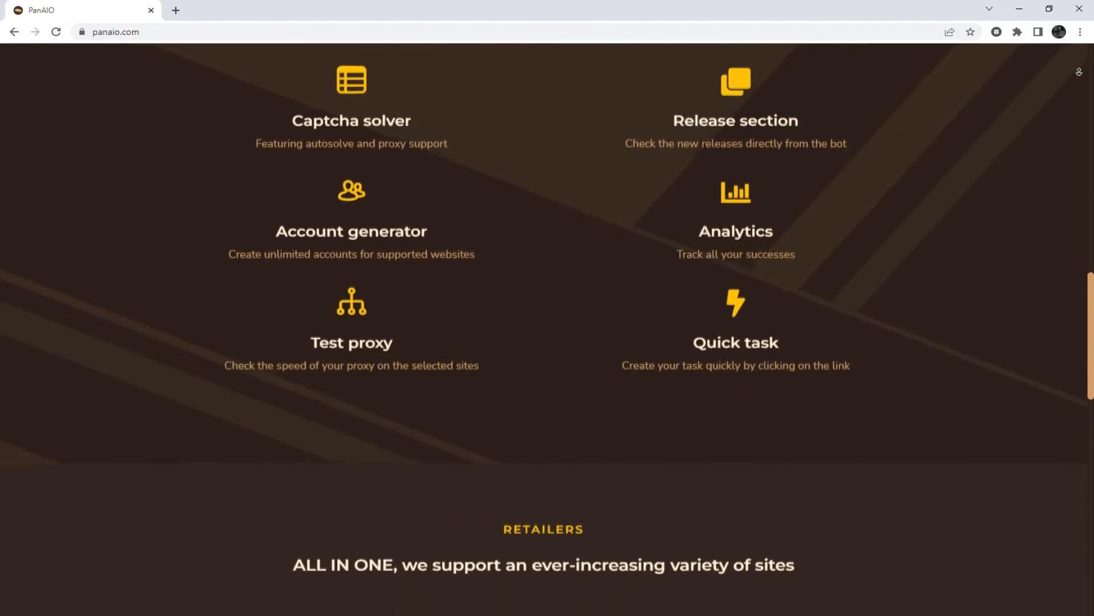
{"action": "scroll", "scroll_direction": "down", "scroll_amount": 3}
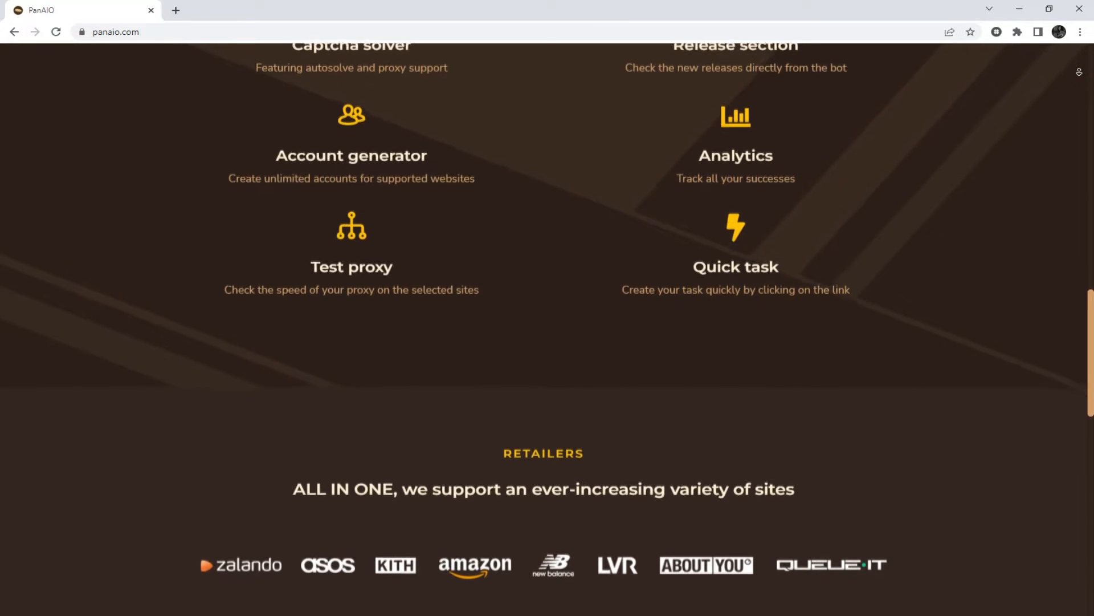
{"action": "scroll", "scroll_direction": "down", "scroll_amount": 3}
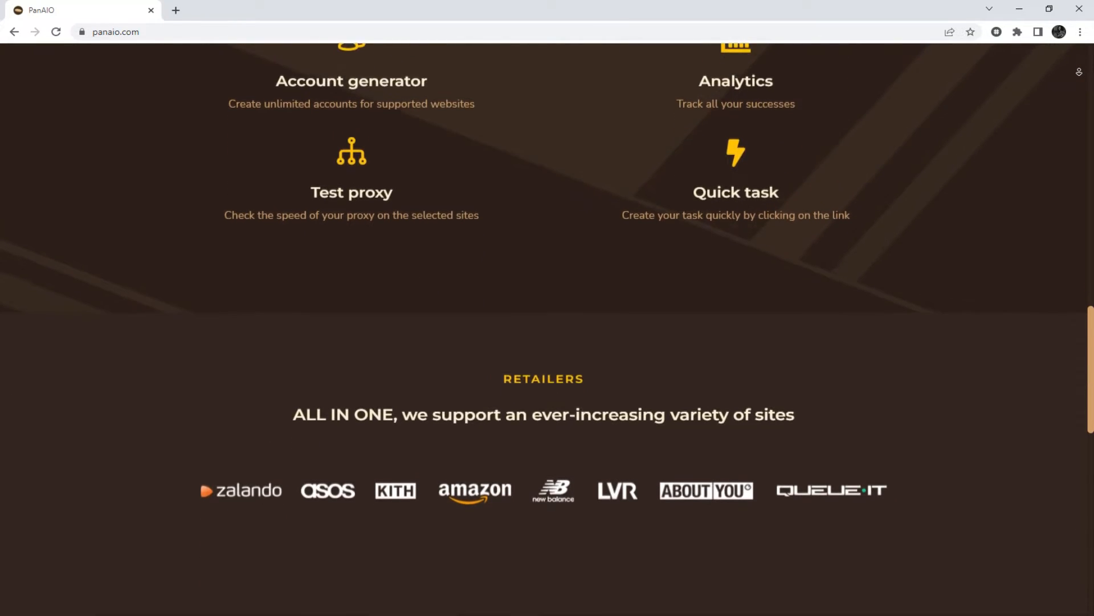
{"action": "scroll", "scroll_direction": "down", "scroll_amount": 3}
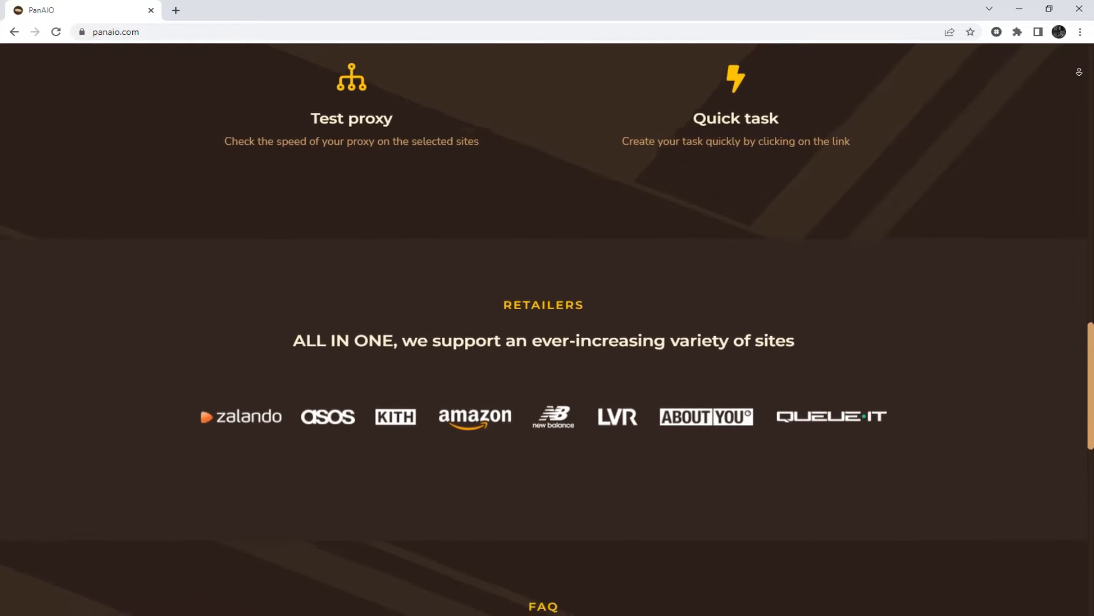
{"action": "scroll", "scroll_direction": "down", "scroll_amount": 3}
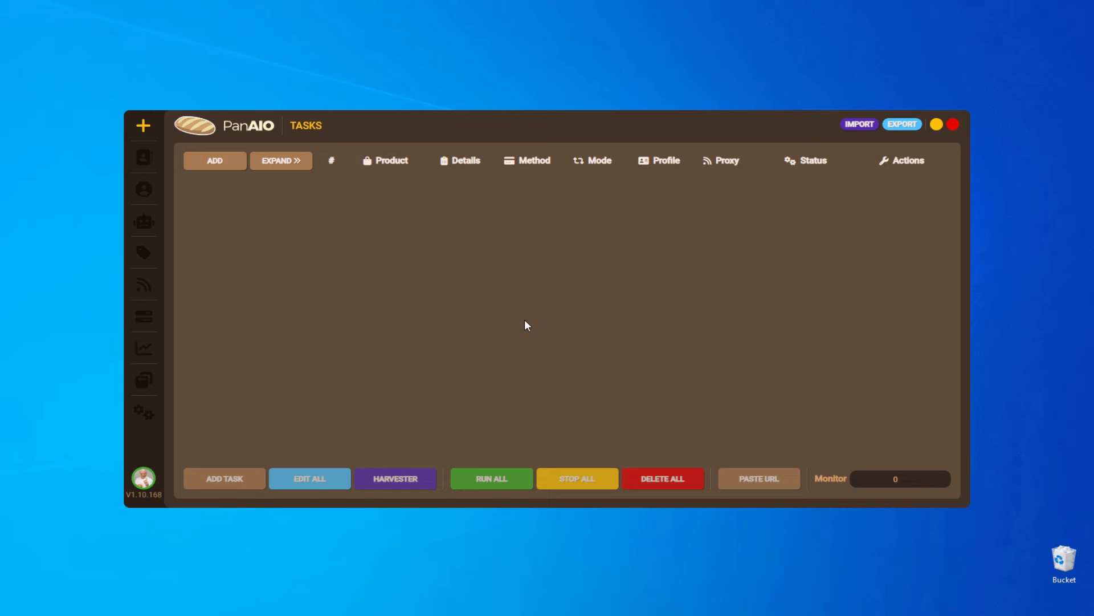
{"action": "mouse_move", "coordinate": [183, 192]}
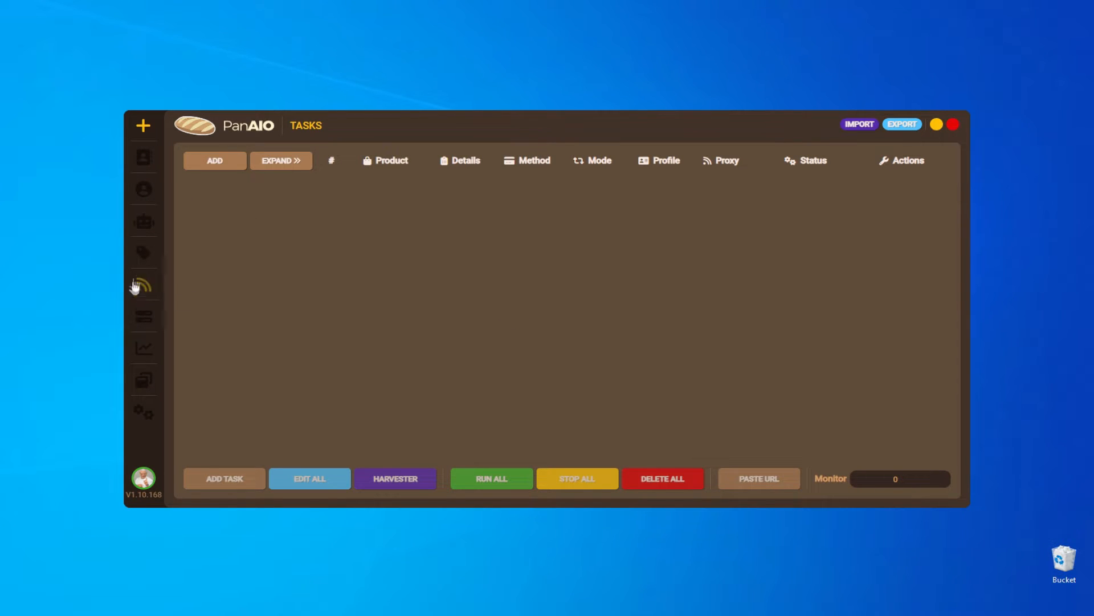
{"action": "left_click", "coordinate": [143, 286]}
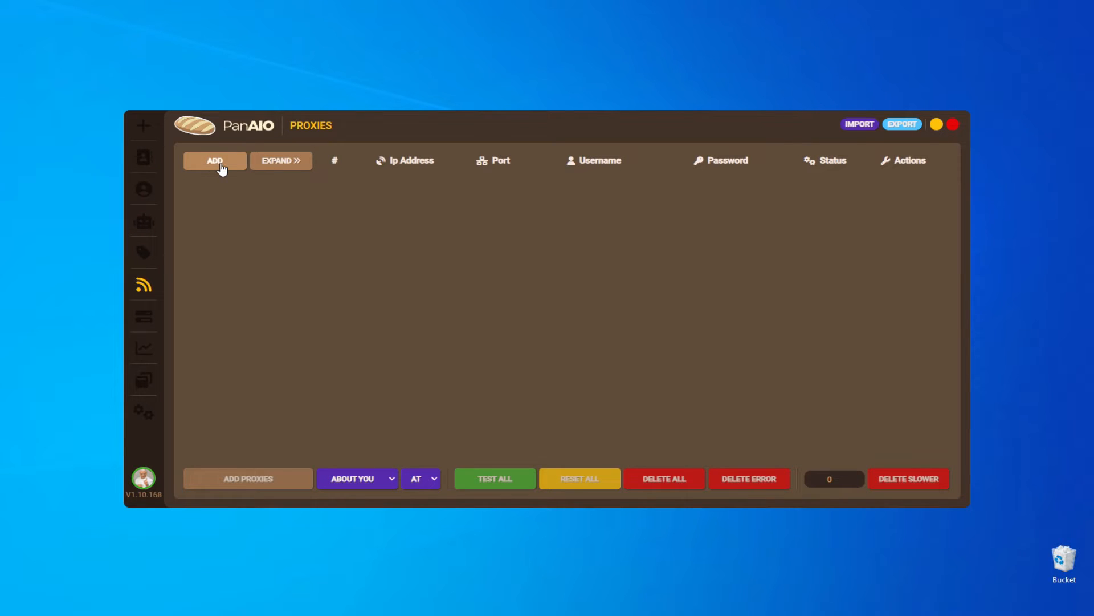
- Add a proxy group named 'TestProxy' and confirm it
{"action": "left_click", "coordinate": [215, 161]}
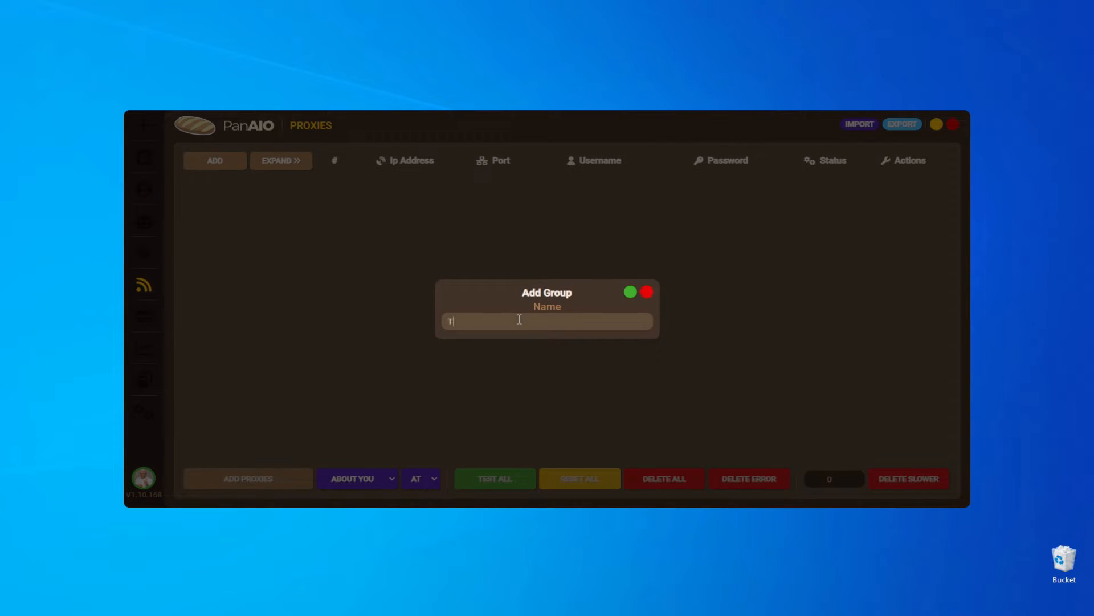
{"action": "type", "text": "estProxy"}
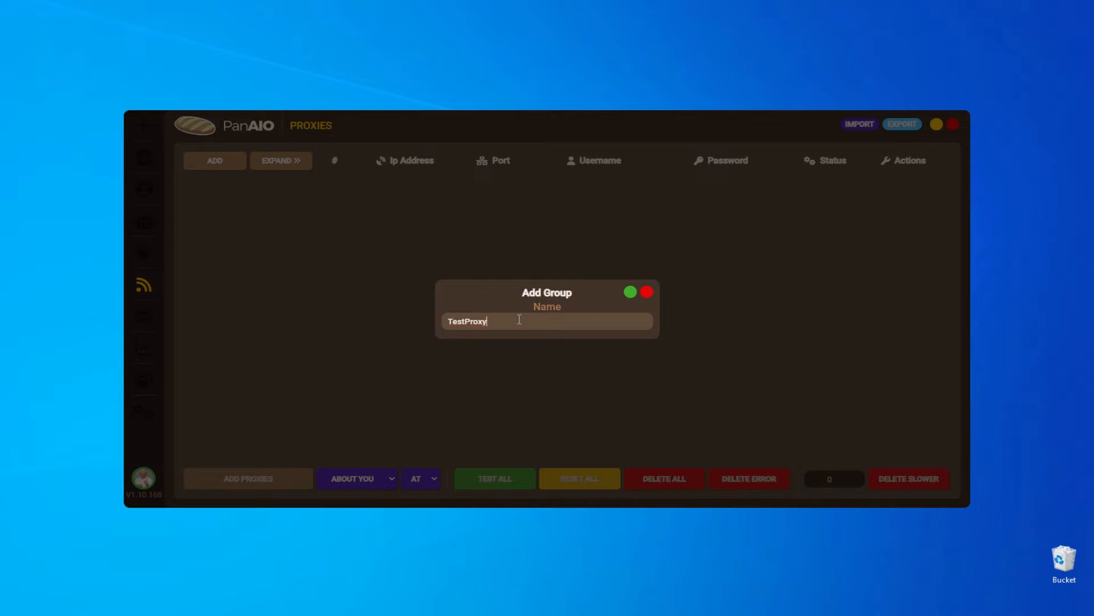
{"action": "left_click", "coordinate": [630, 292]}
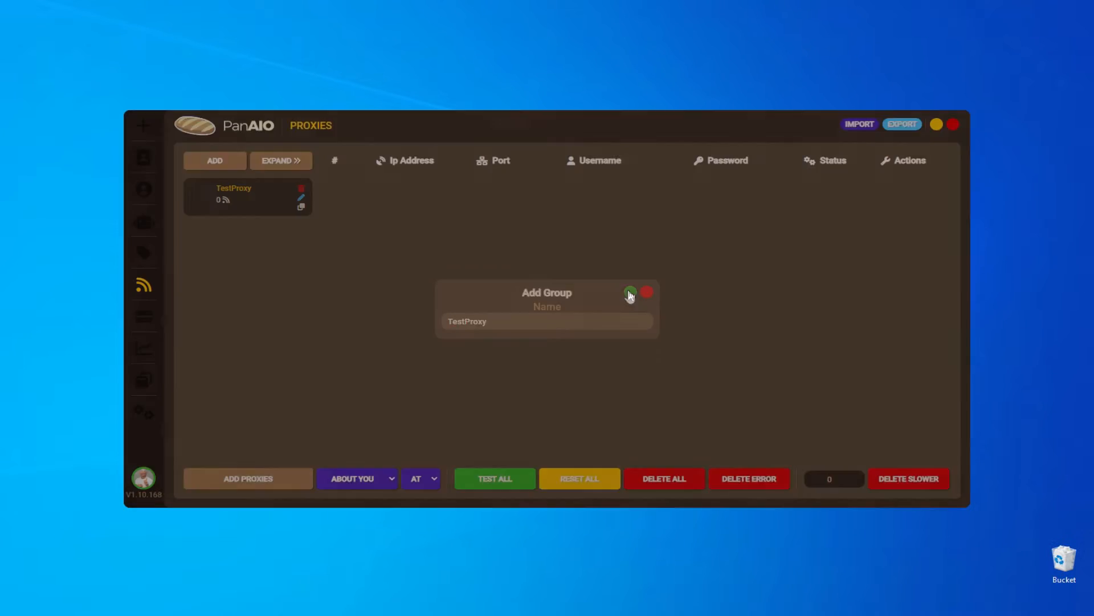
{"action": "left_click", "coordinate": [628, 293]}
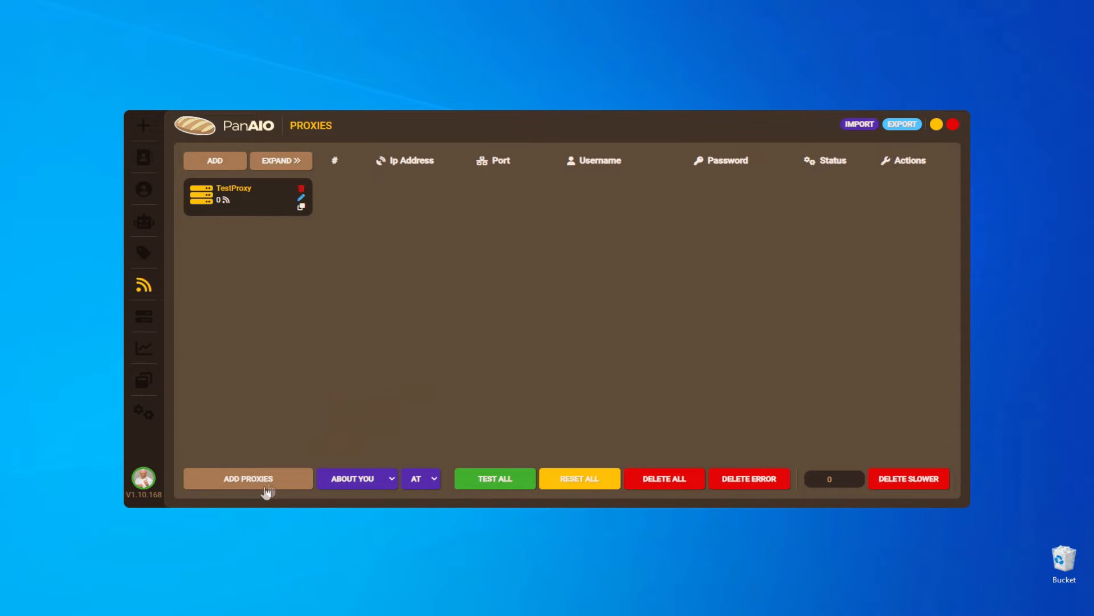
- Enter proxy 185.253.45.177:50100 with username and password into TestProxy's Add Proxies box
{"action": "left_click", "coordinate": [248, 478]}
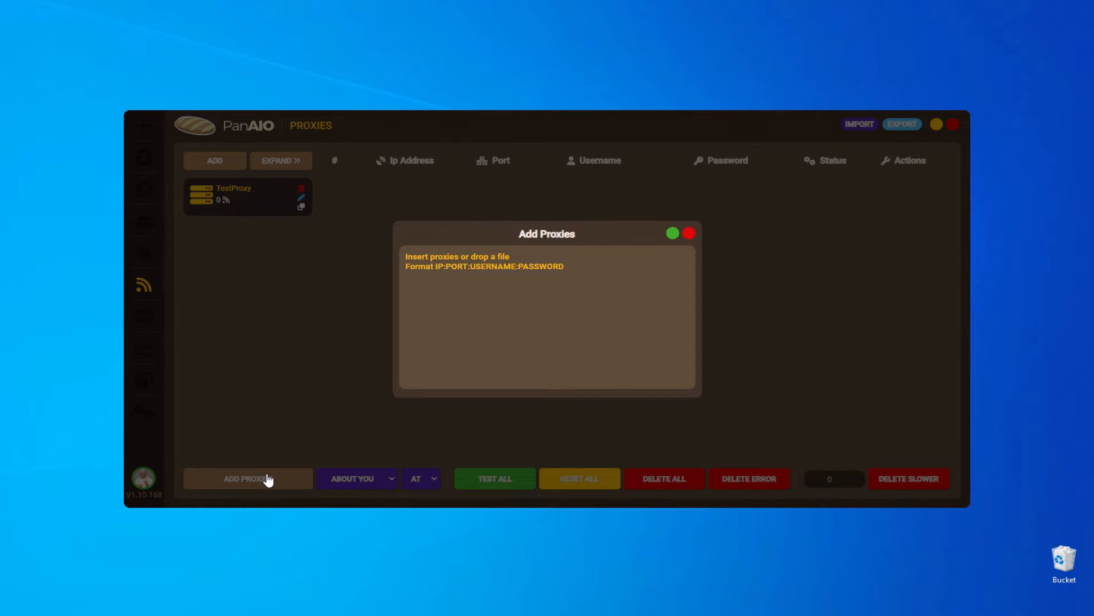
{"action": "left_click", "coordinate": [463, 266]}
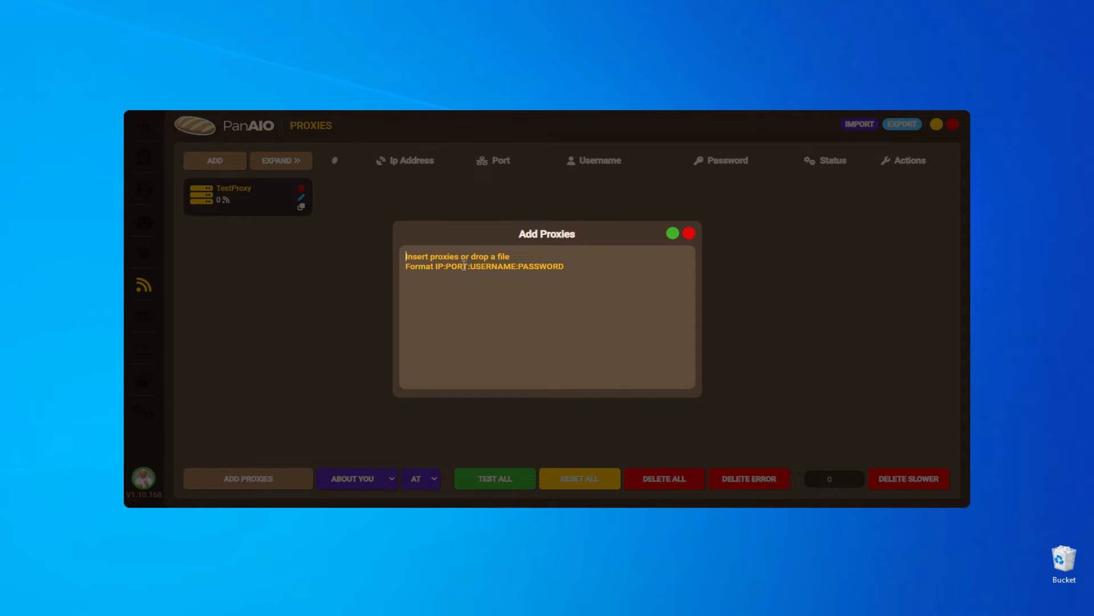
{"action": "type", "text": "185.253.45.177:50100:"}
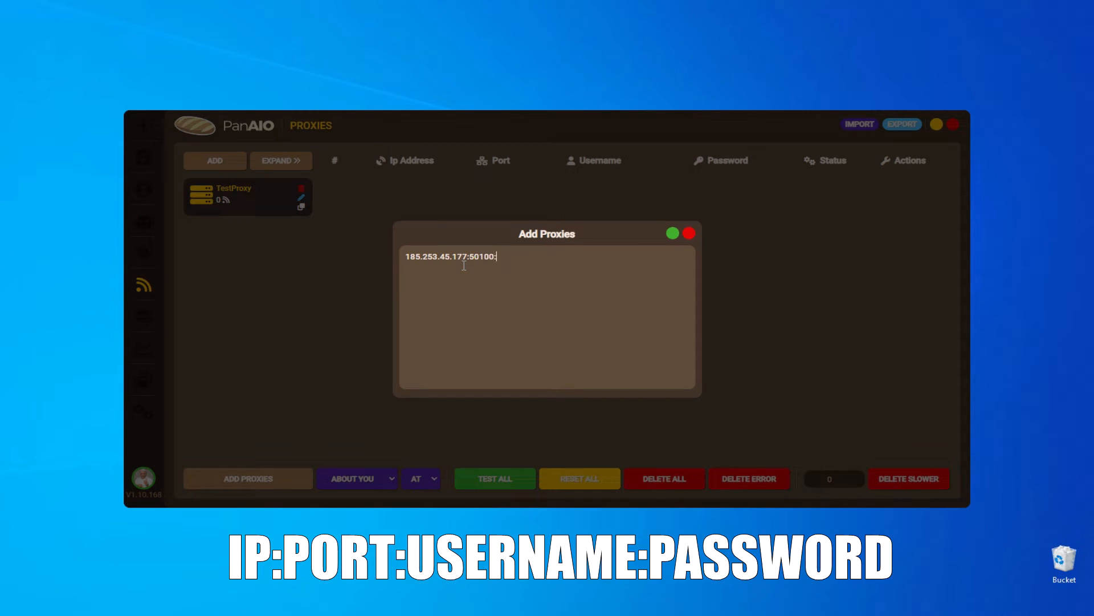
{"action": "type", "text": "brandrun"}
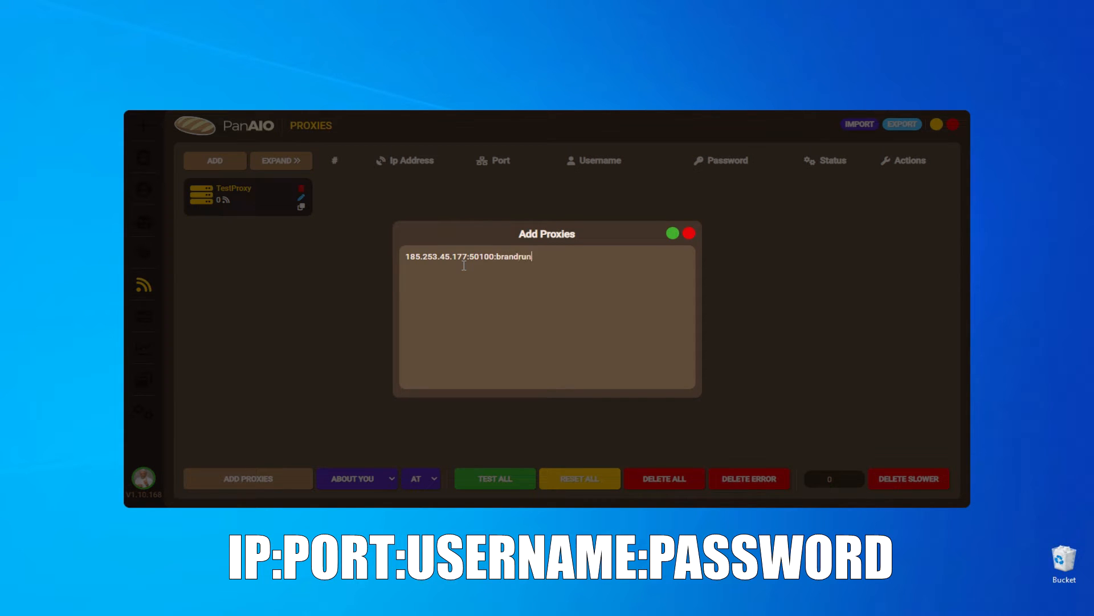
{"action": "type", "text": "o:te"}
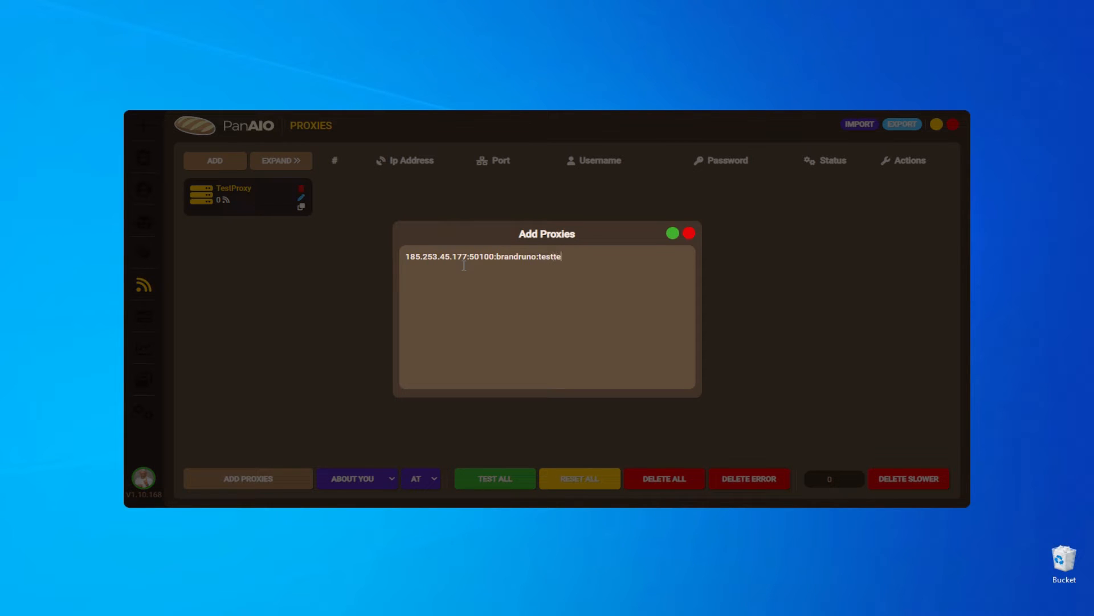
{"action": "type", "text": "st"}
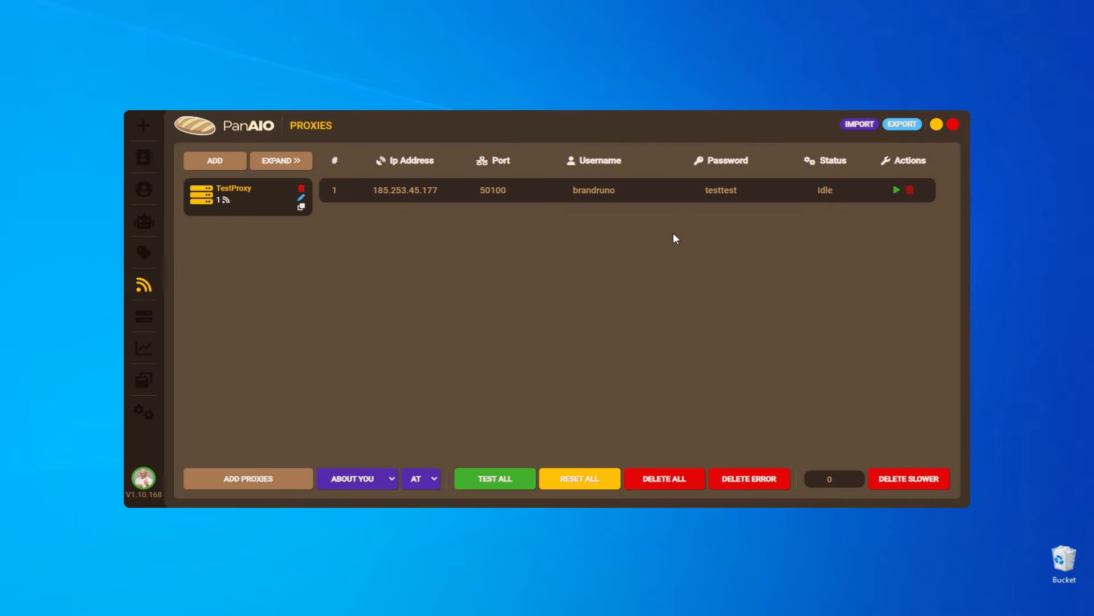
{"action": "mouse_move", "coordinate": [462, 497]}
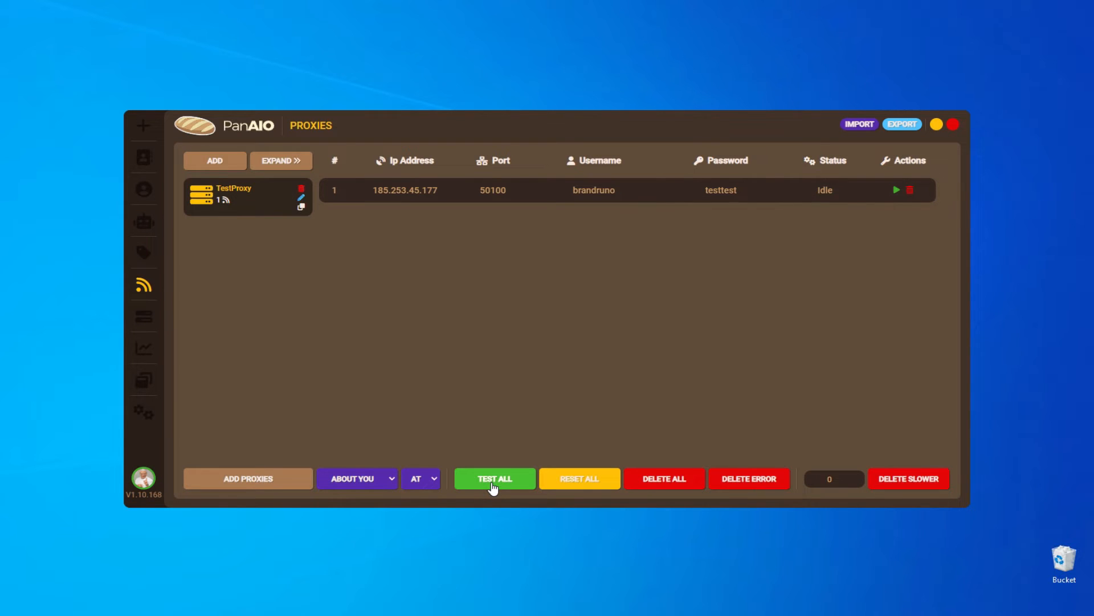
- Run Test All on the TestProxy group's proxy
{"action": "left_click", "coordinate": [493, 478]}
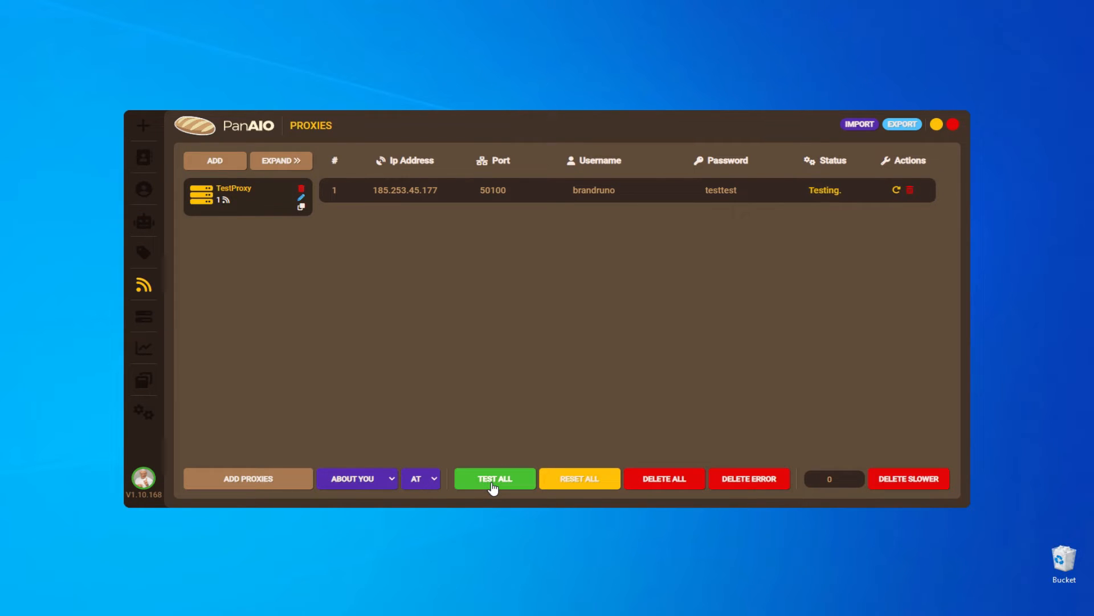
{"action": "left_click", "coordinate": [494, 478]}
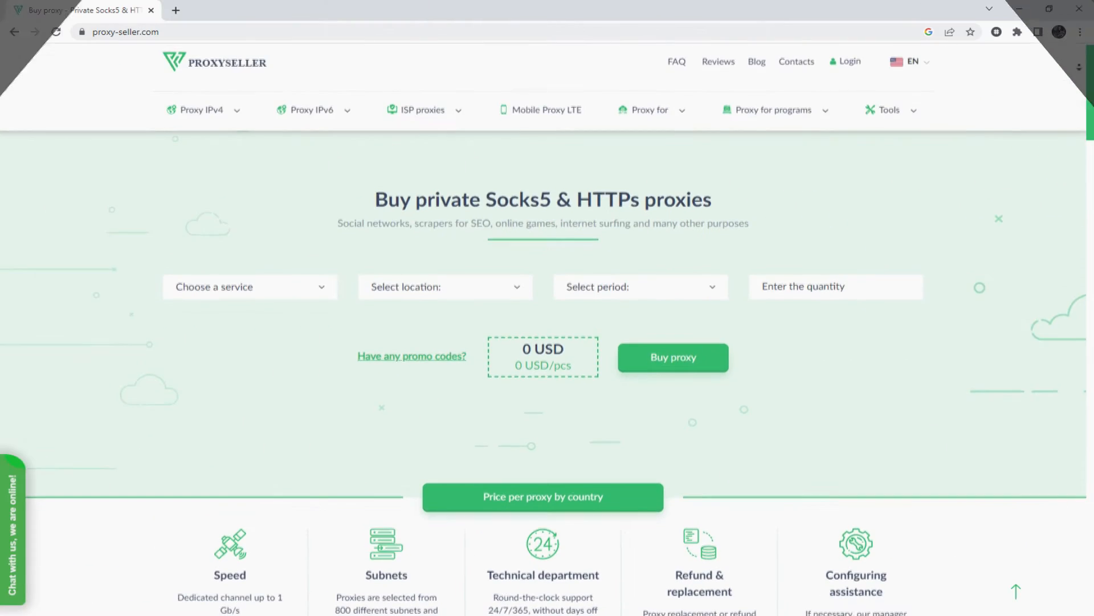
- Scroll down Proxy-Seller's page to the per-country price list
{"action": "scroll", "scroll_direction": "down", "scroll_amount": 3}
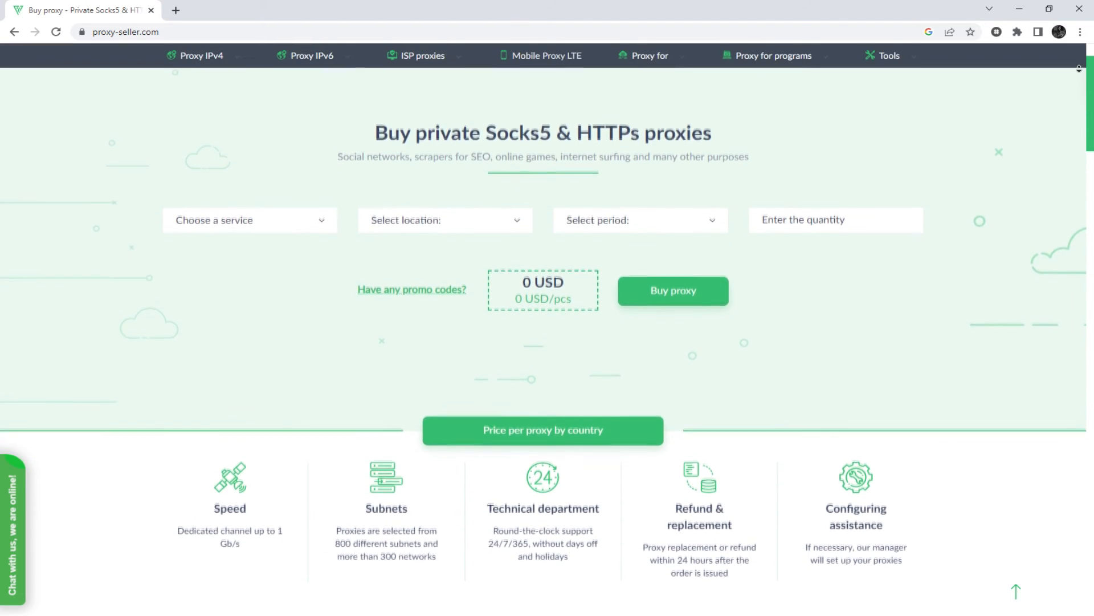
{"action": "scroll", "scroll_direction": "down", "scroll_amount": 3}
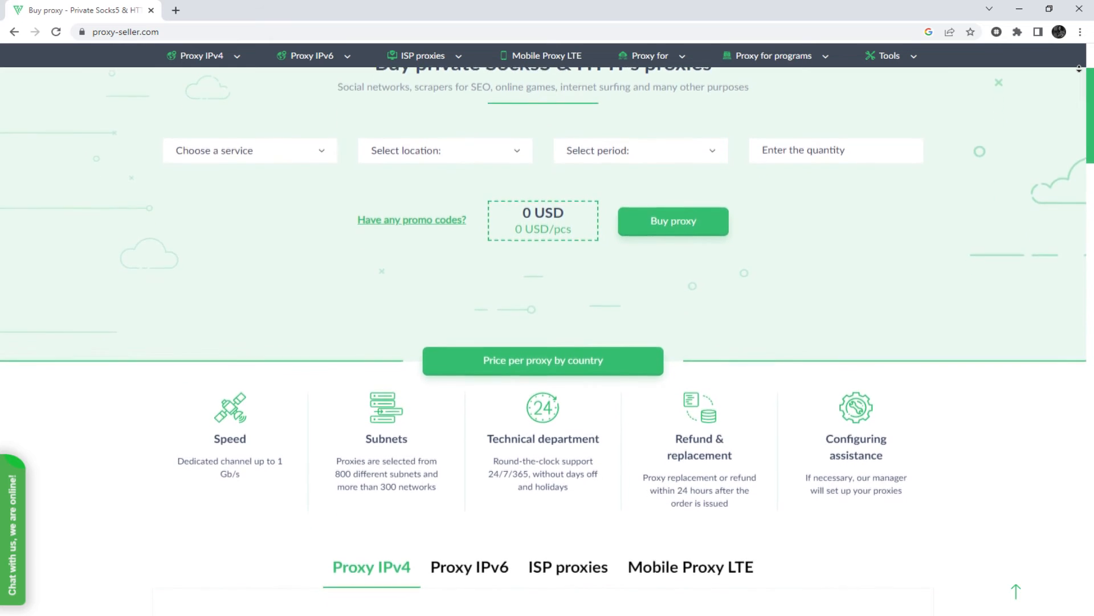
{"action": "scroll", "scroll_direction": "down", "scroll_amount": 3}
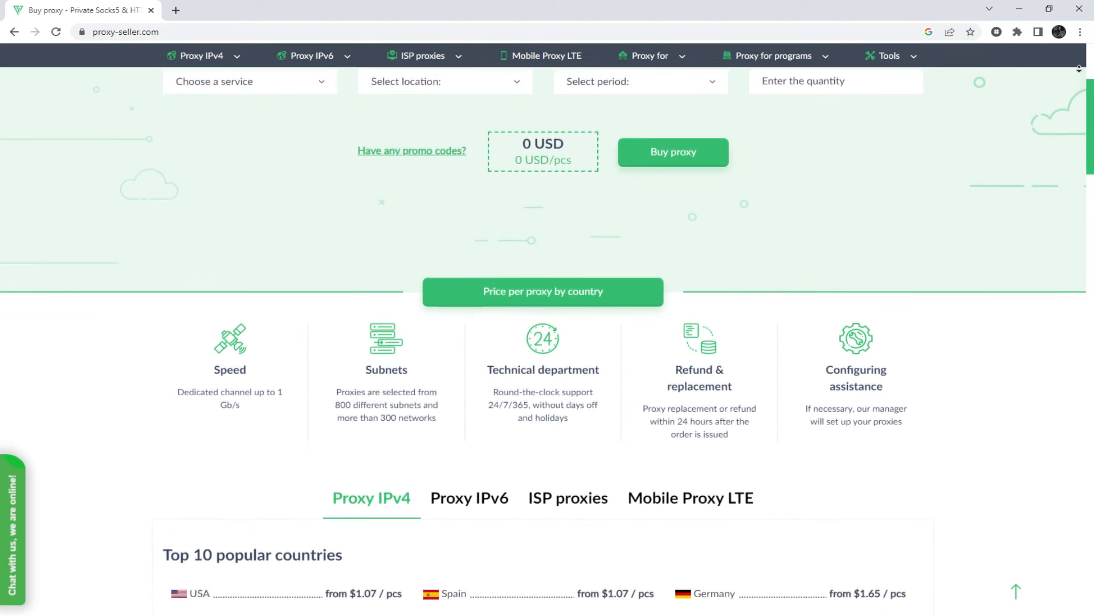
{"action": "scroll", "scroll_direction": "down", "scroll_amount": 3}
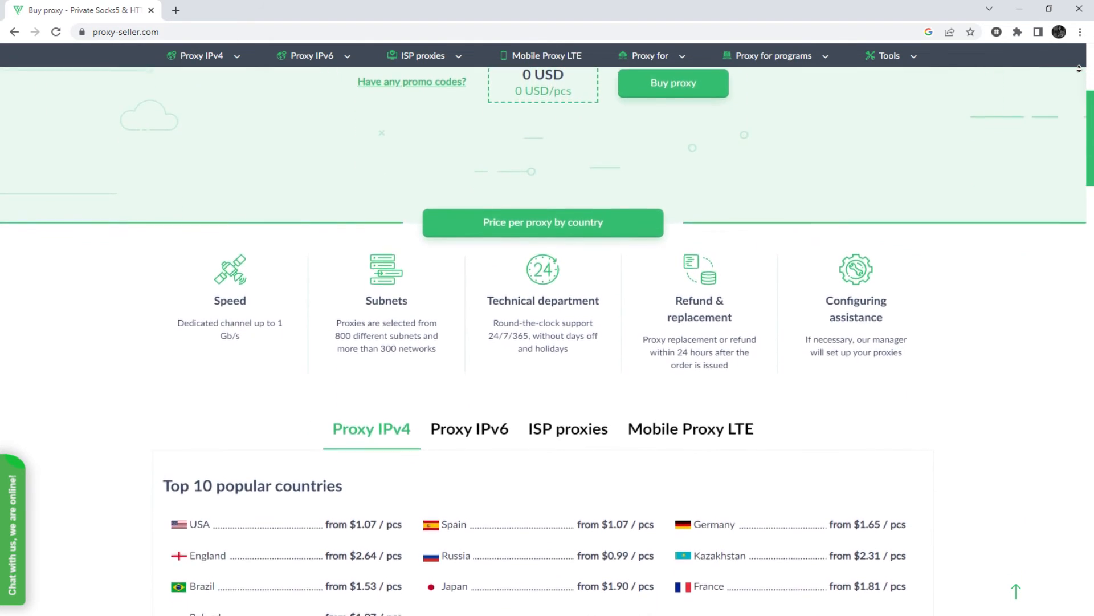
{"action": "scroll", "scroll_direction": "down", "scroll_amount": 3}
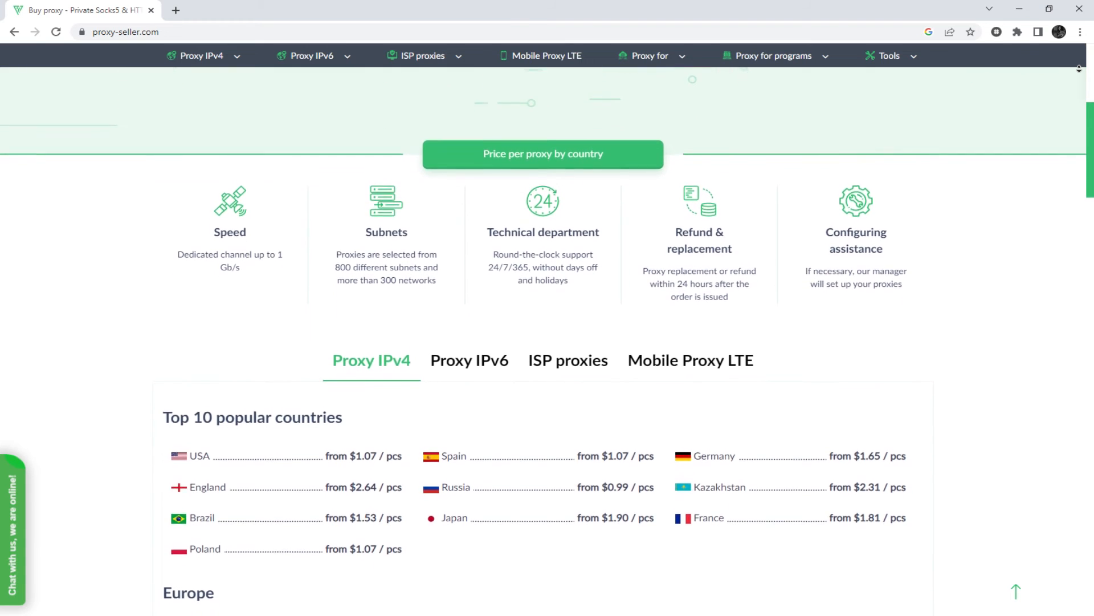
{"action": "scroll", "scroll_direction": "down", "scroll_amount": 3}
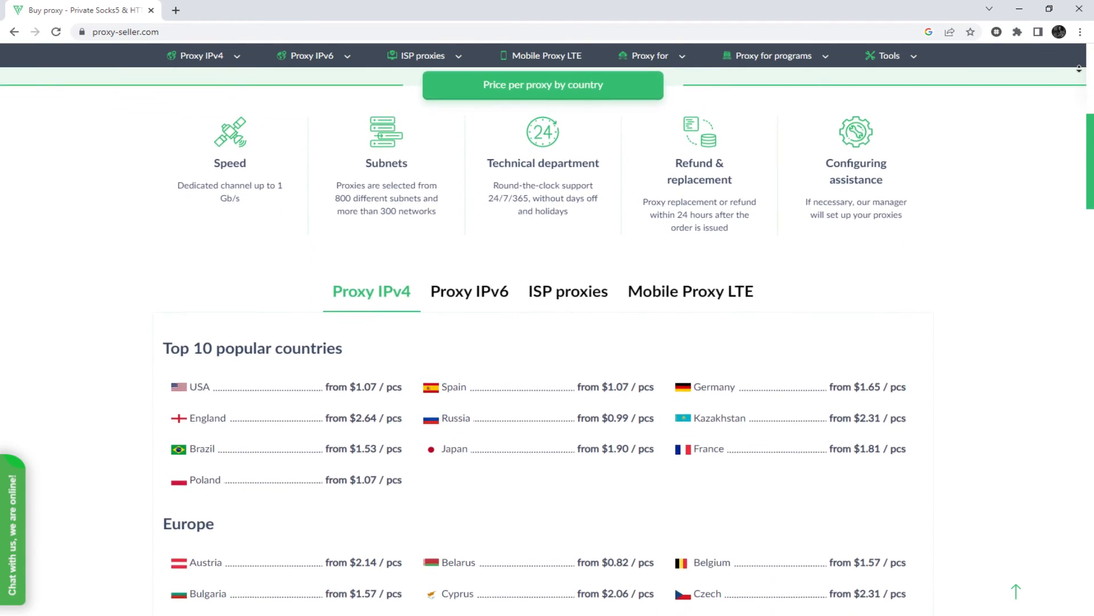
{"action": "scroll", "scroll_direction": "down", "scroll_amount": 3}
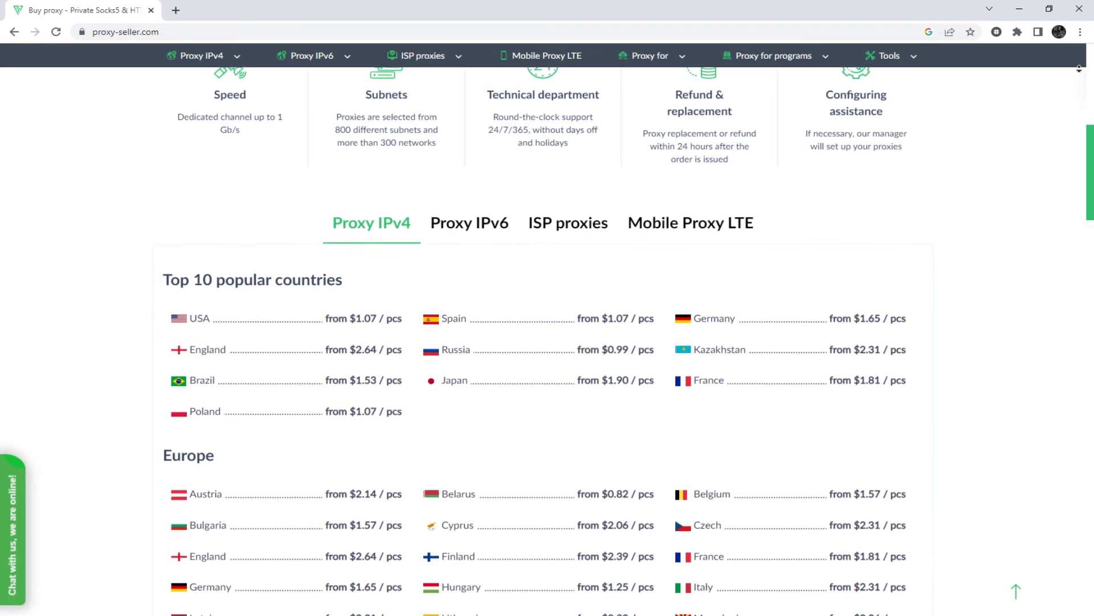
{"action": "scroll", "scroll_direction": "down", "scroll_amount": 3}
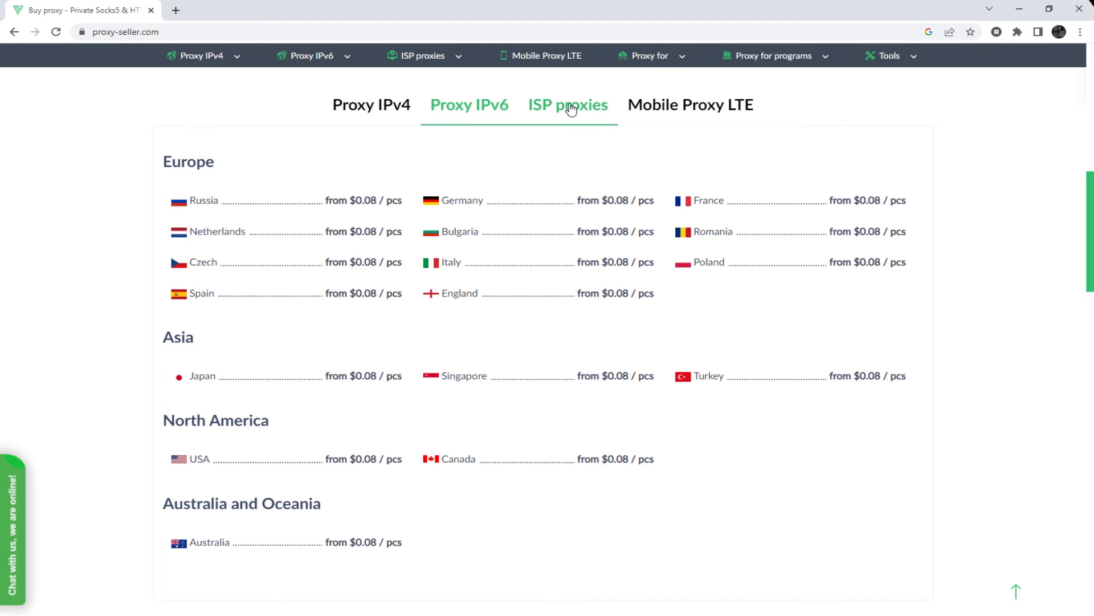
- Show ISP prices, then Mobile Proxy LTE prices, and scroll on to customer reviews
{"action": "left_click", "coordinate": [568, 105]}
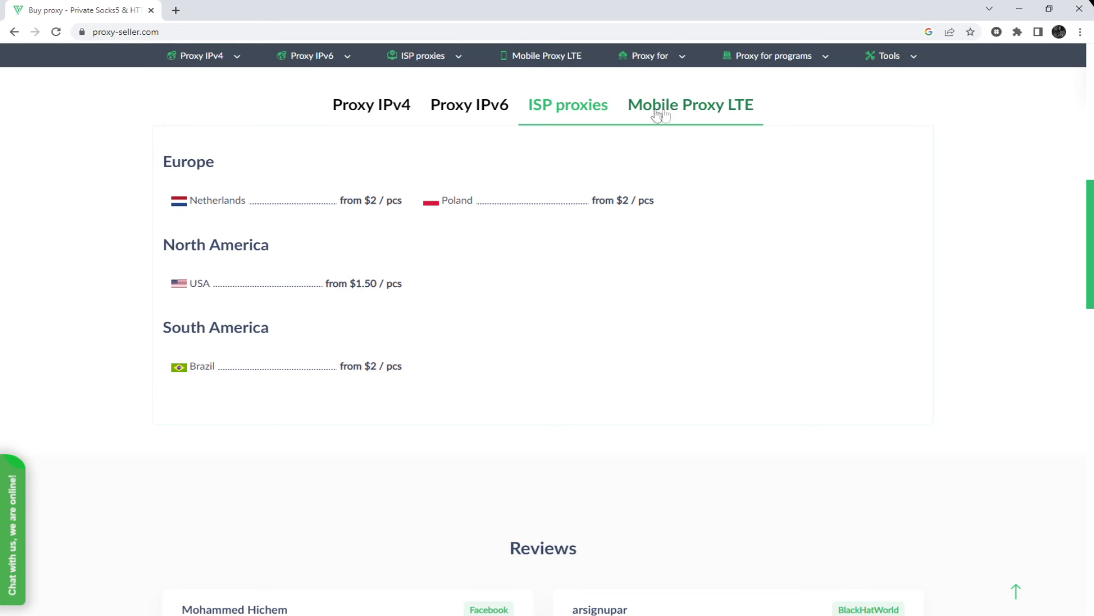
{"action": "left_click", "coordinate": [690, 105]}
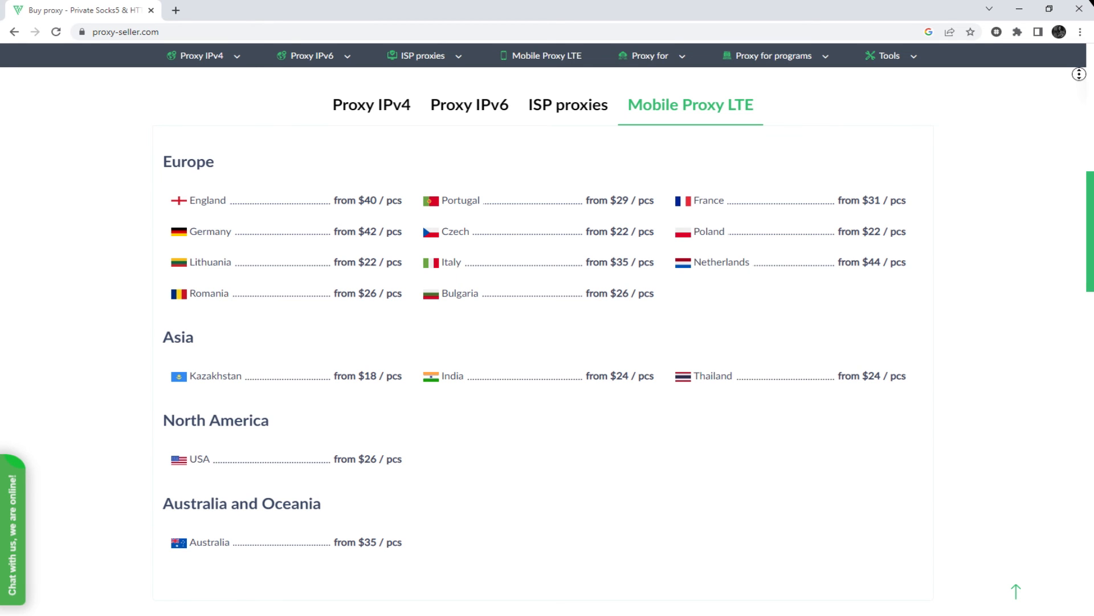
{"action": "scroll", "scroll_direction": "down", "scroll_amount": 3}
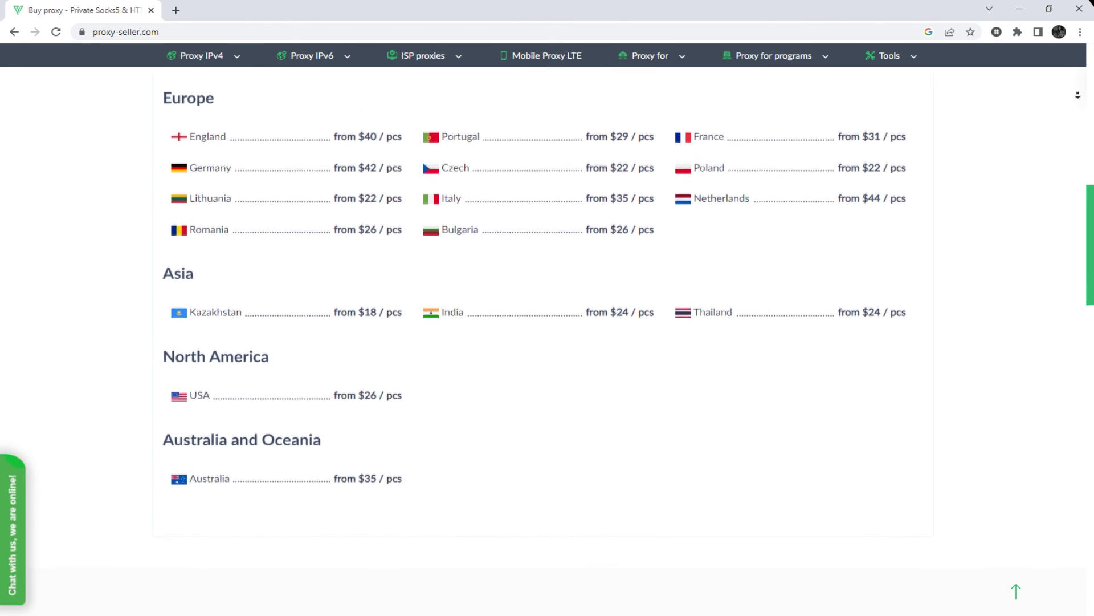
{"action": "scroll", "scroll_direction": "down", "scroll_amount": 3}
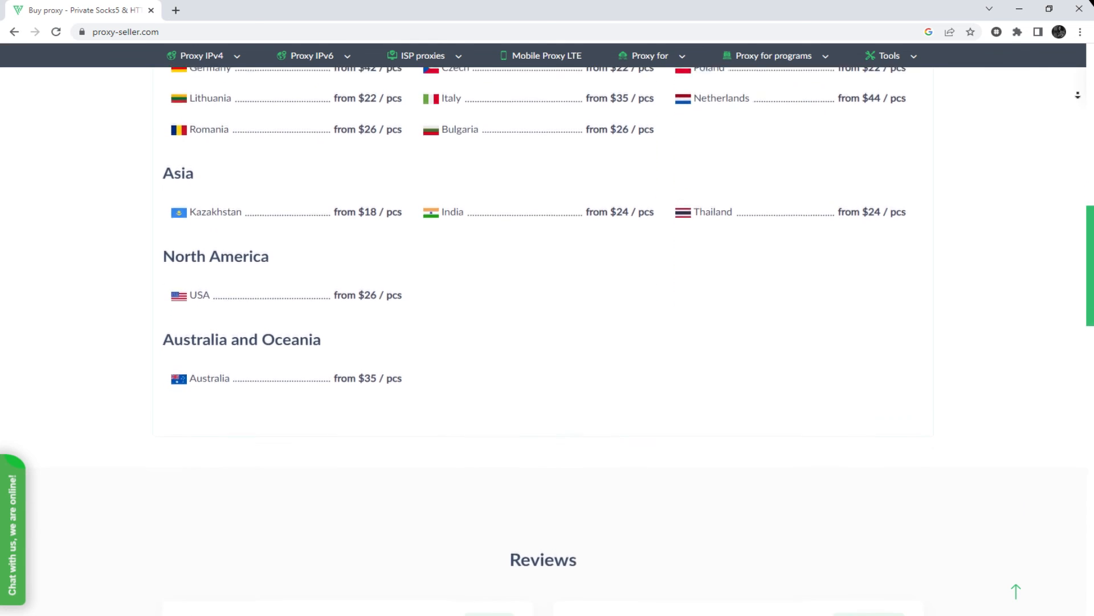
{"action": "scroll", "scroll_direction": "down", "scroll_amount": 3}
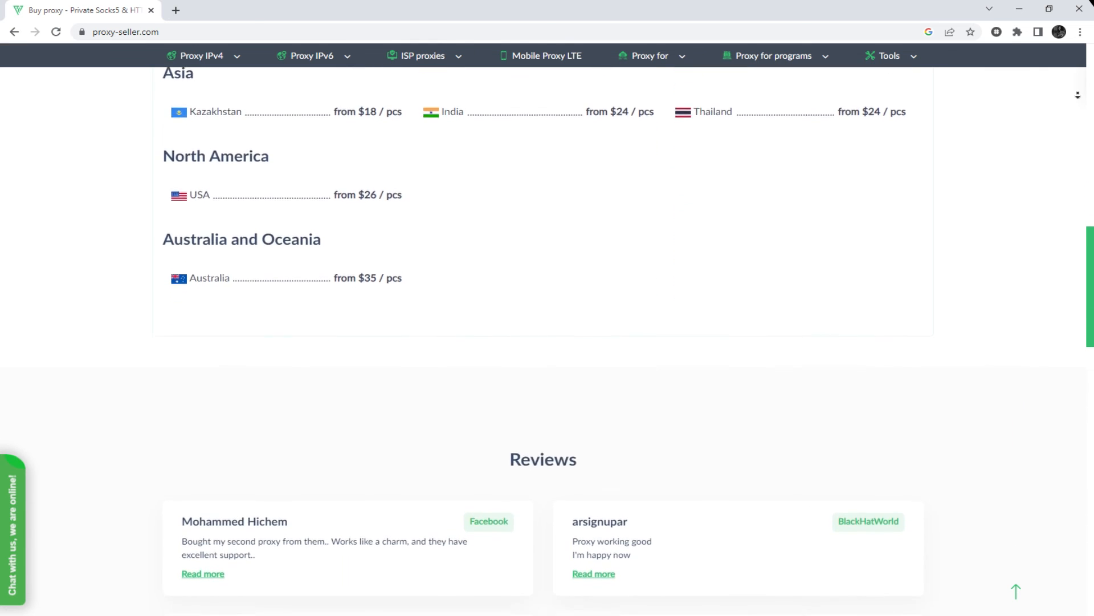